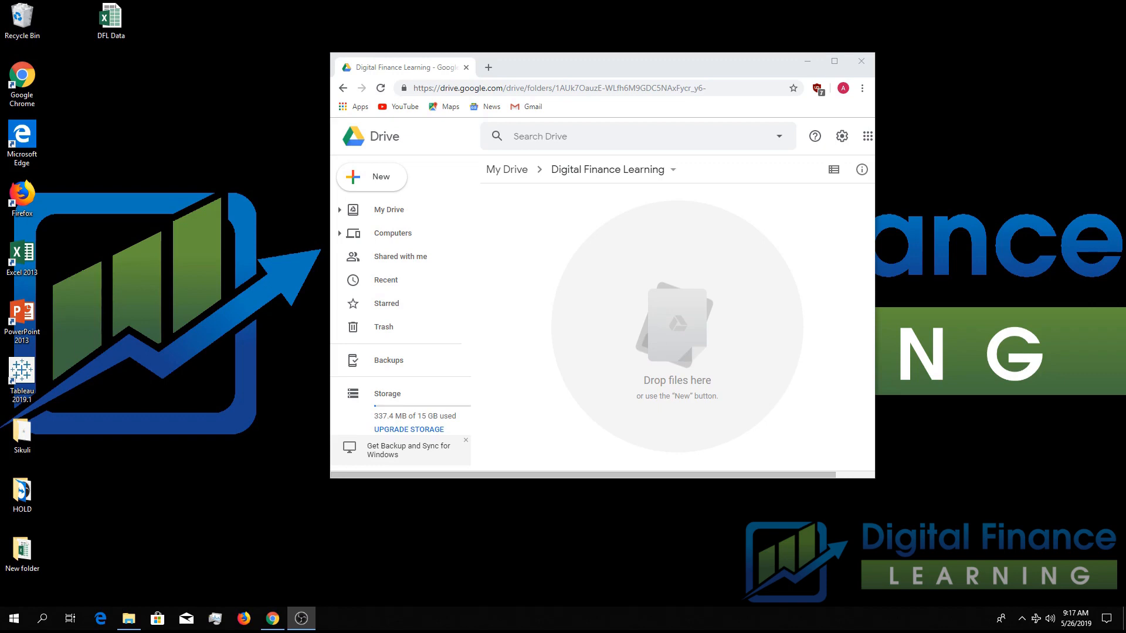
mouse_move(681, 445)
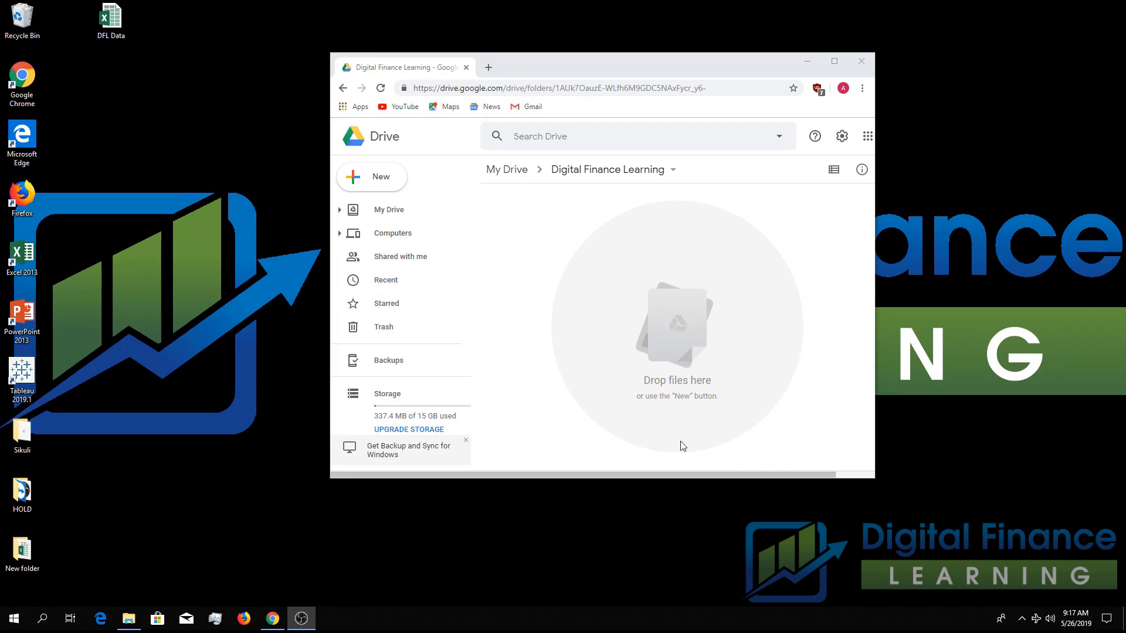
mouse_move(145, 62)
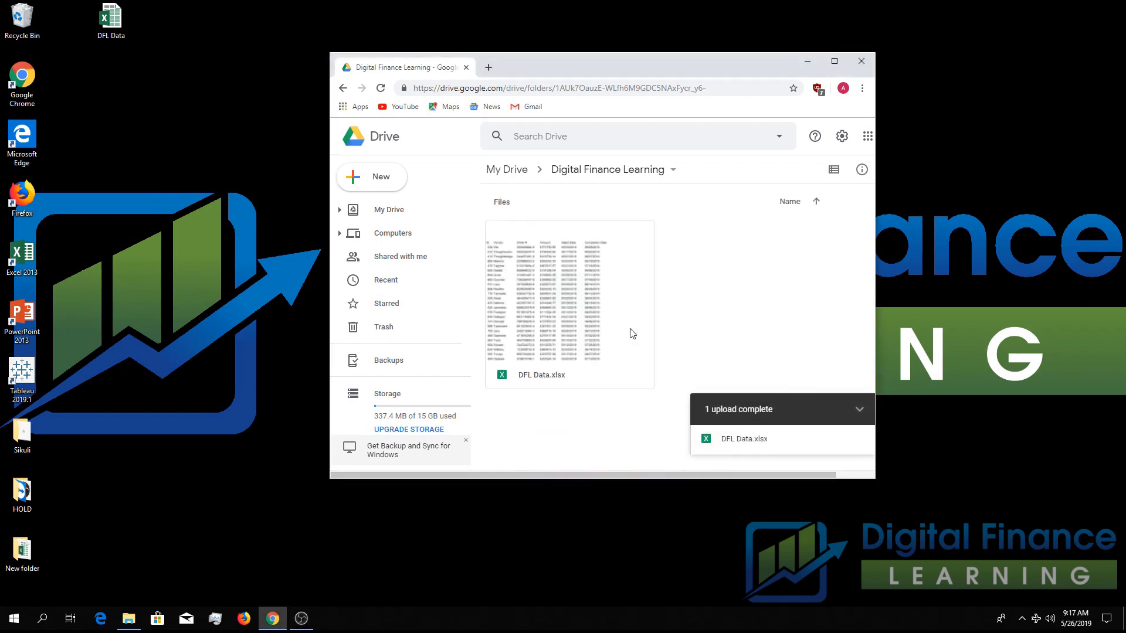
Maximize the browser and open DFL Data.xlsx with Google Sheets from its right-click menu.
left_click(834, 60)
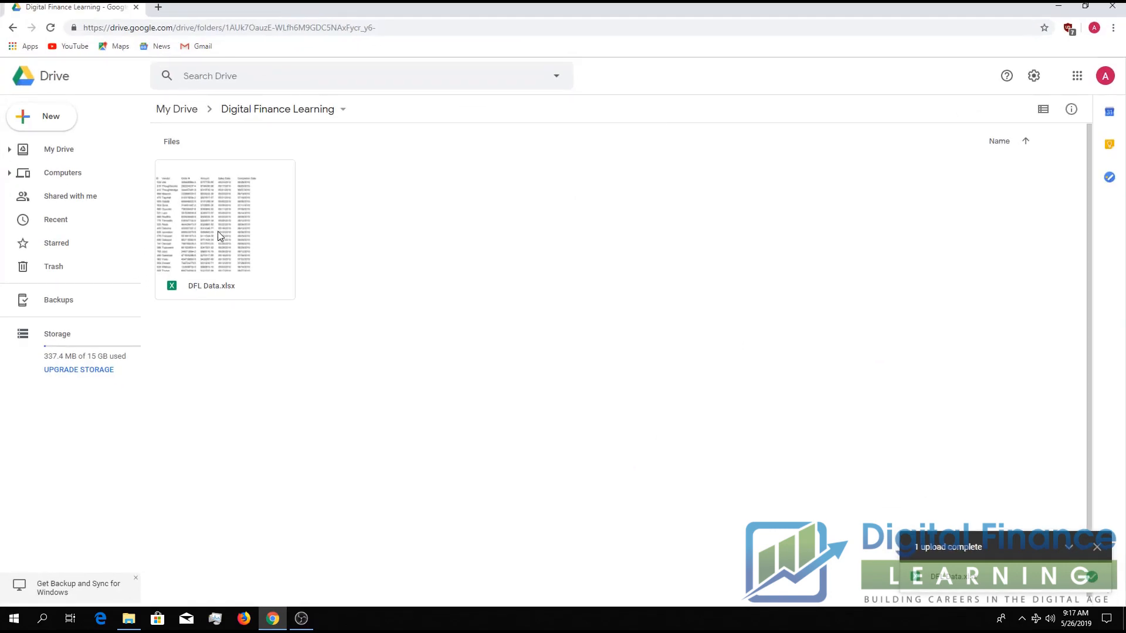
right_click(209, 229)
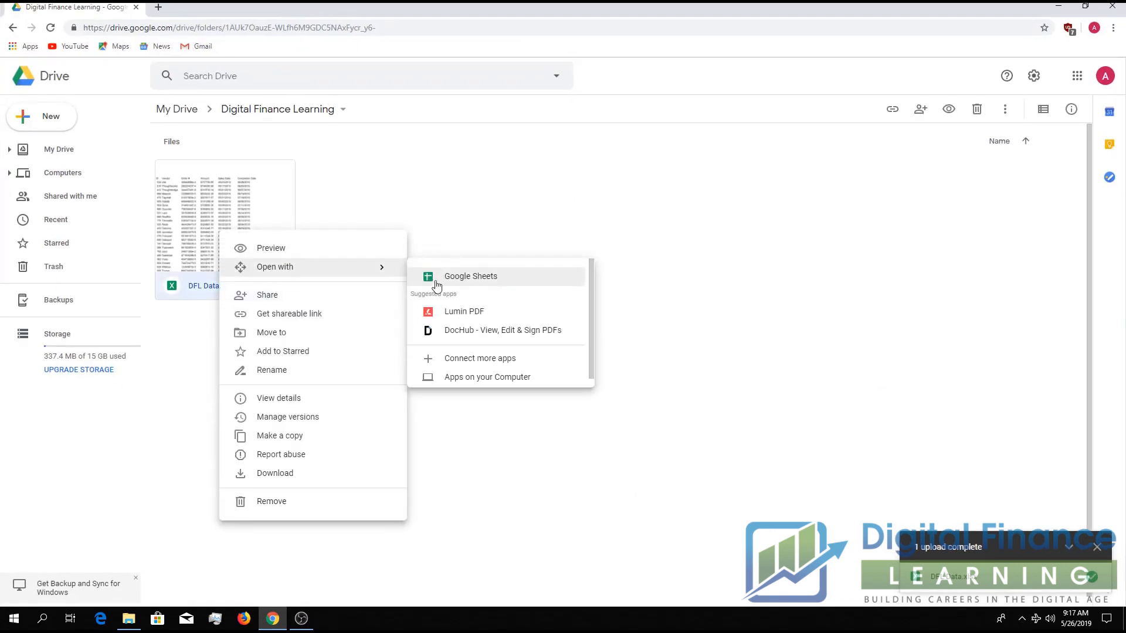
left_click(470, 276)
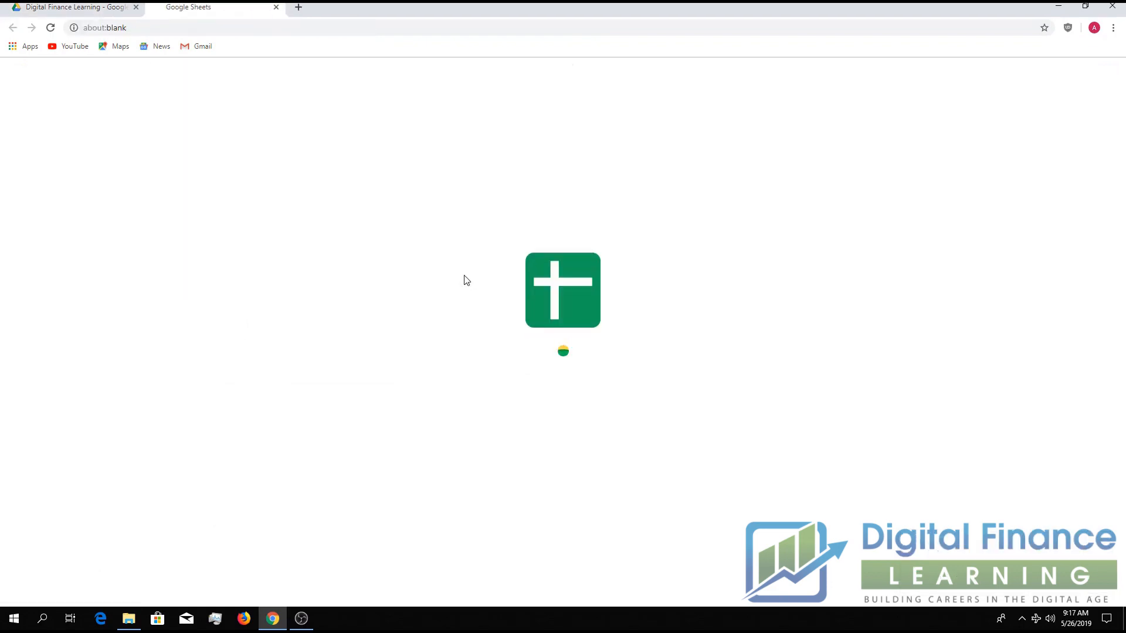
Save DFL Data.xlsx as a native Google Sheets copy, then return to the Drive folder.
left_click(563, 291)
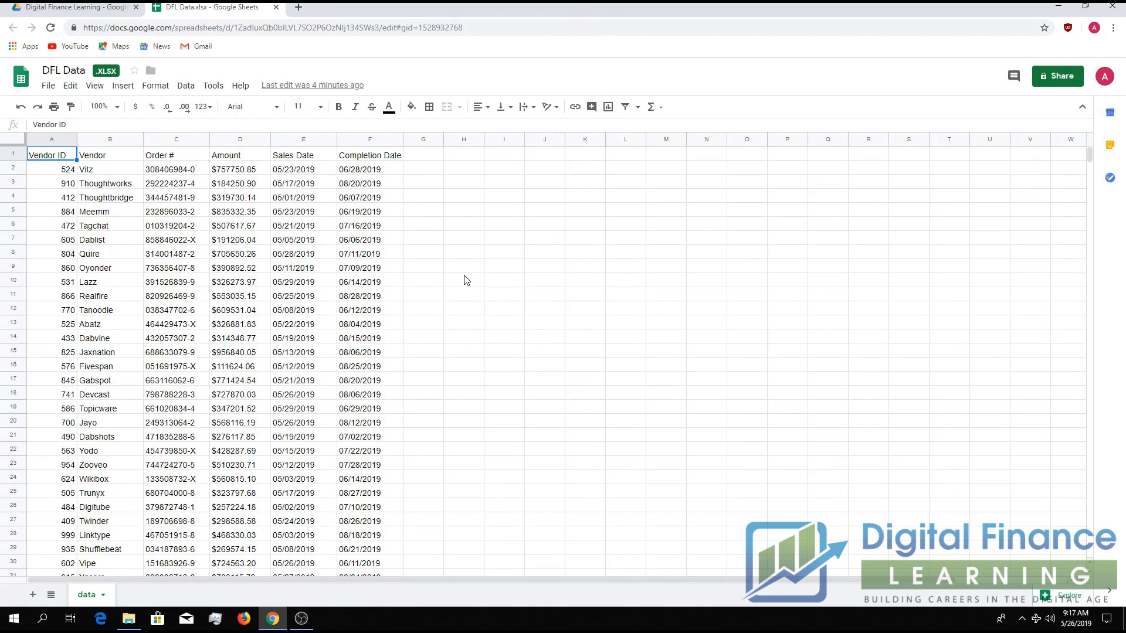
mouse_move(331, 230)
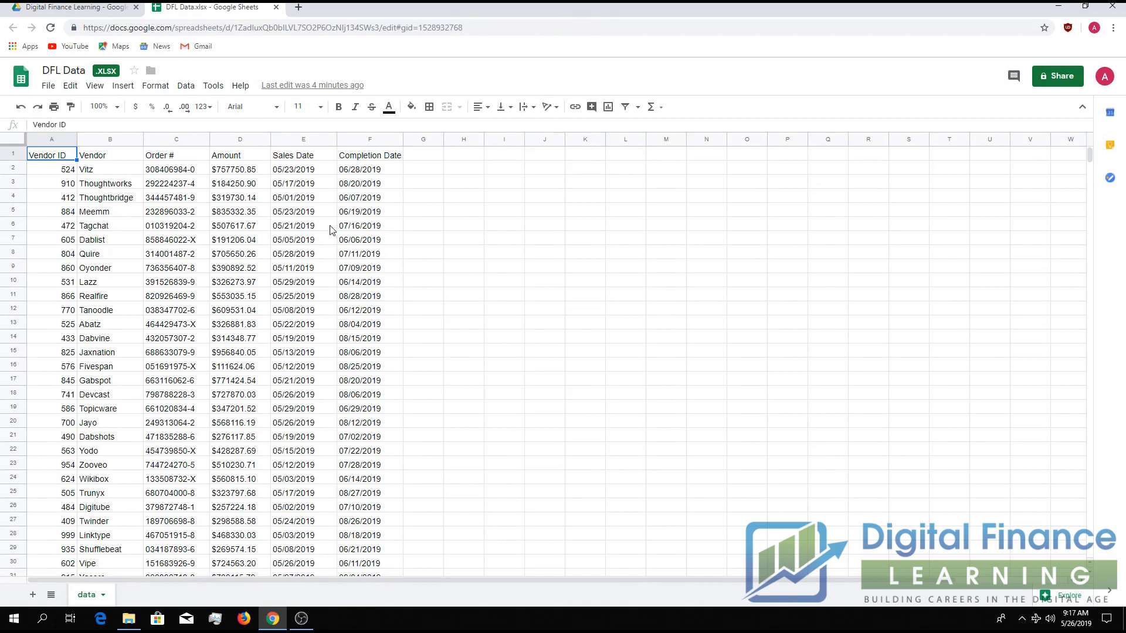
left_click(46, 86)
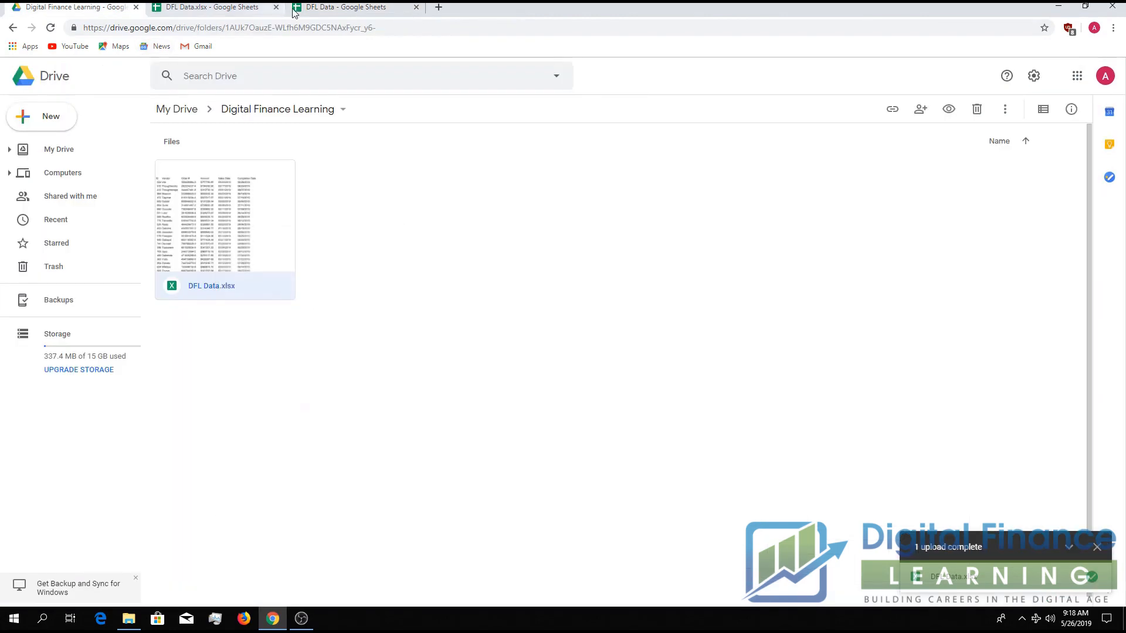
Switch to the 'DFL Data - Google Sheets' tab showing the converted native spreadsheet.
left_click(228, 27)
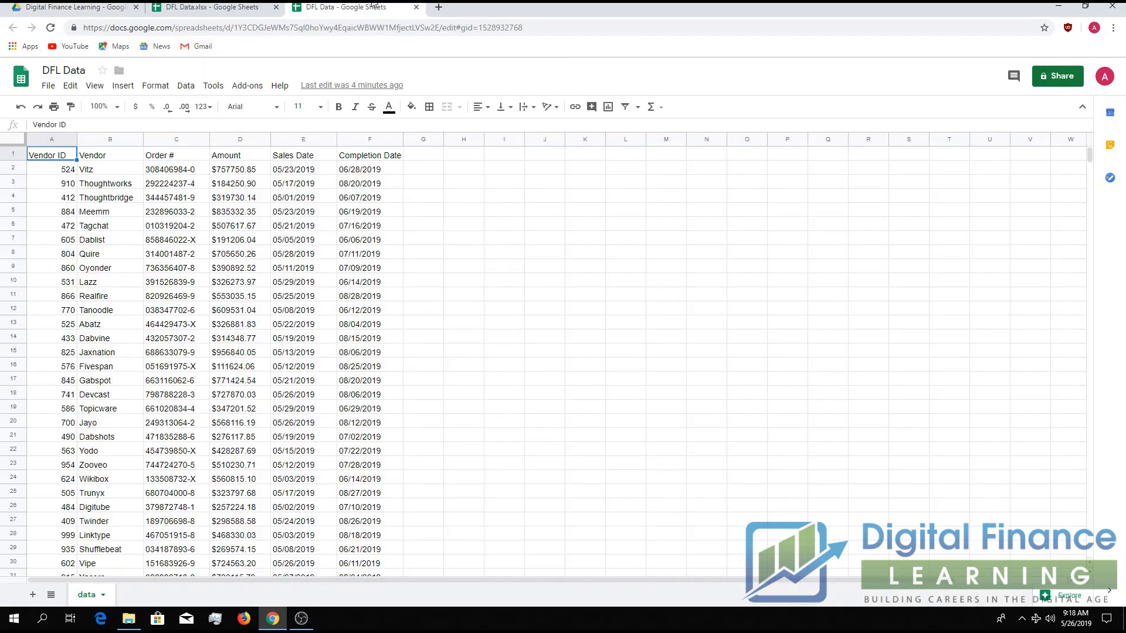
mouse_move(679, 319)
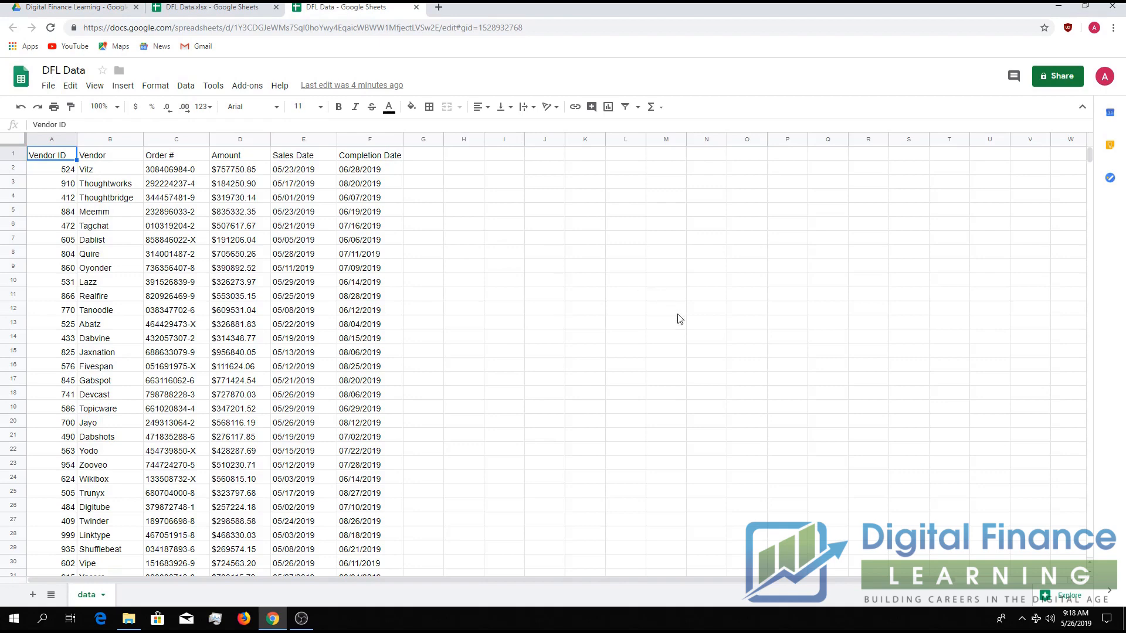